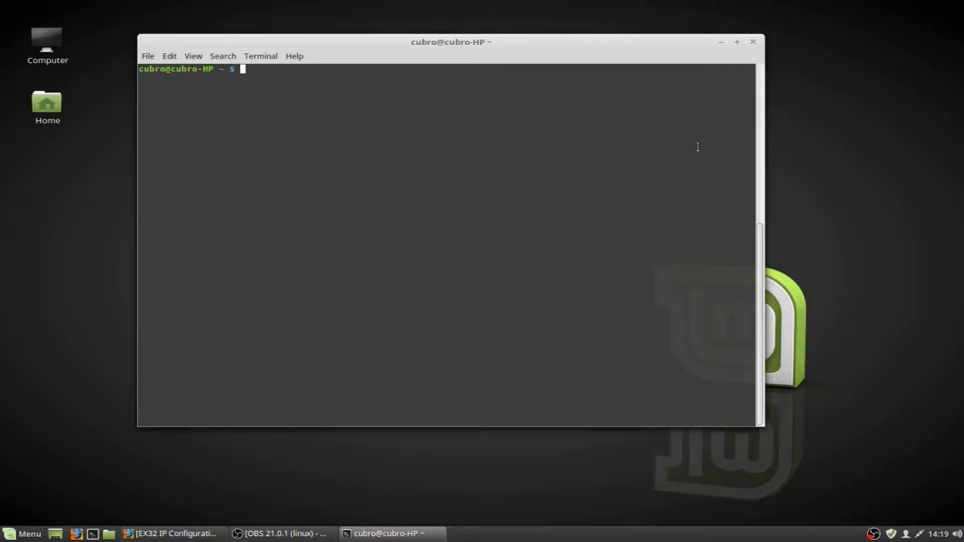
mouse_move(448, 46)
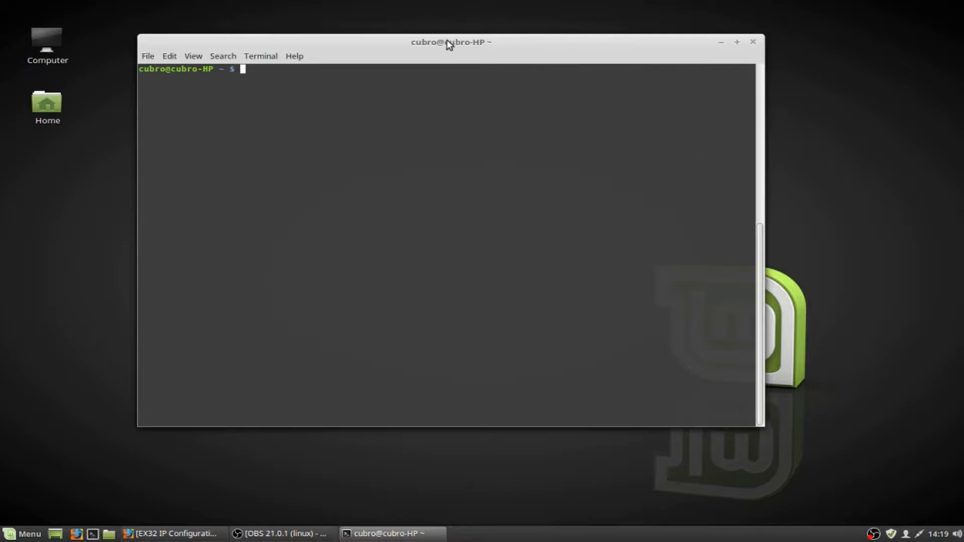
Step: Run ifconfig to list enp2s0 at 192.168.1.8 and the loopback interface
left_click_drag(449, 42, 481, 51)
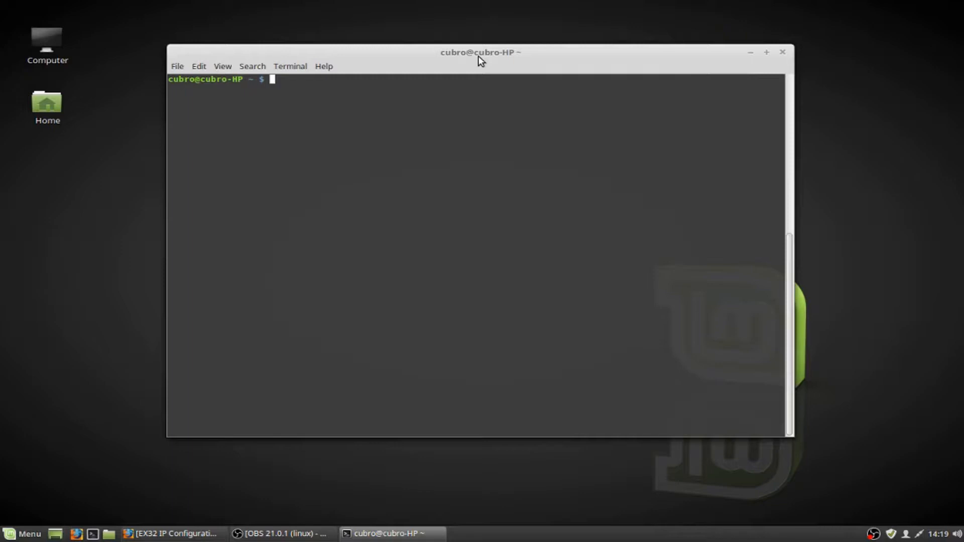
type("i")
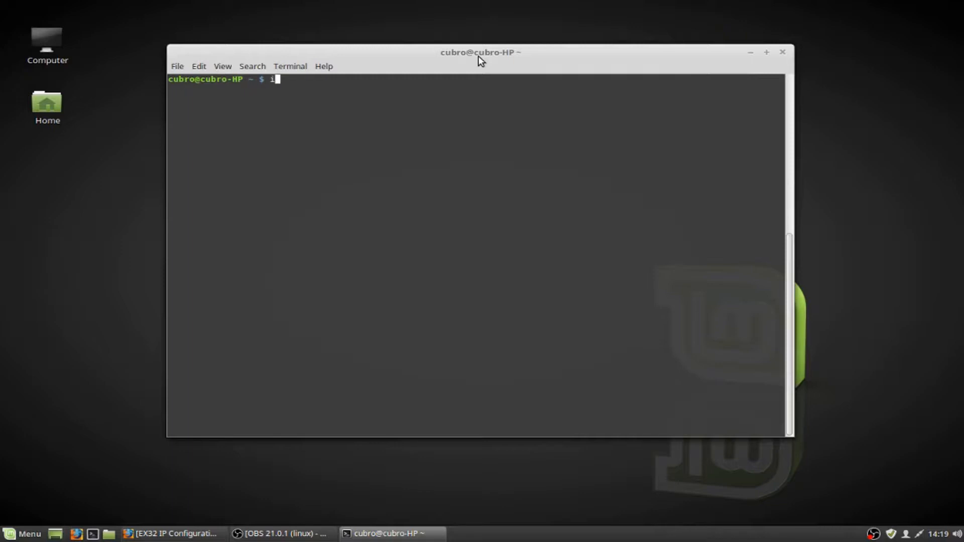
type("ifconfig")
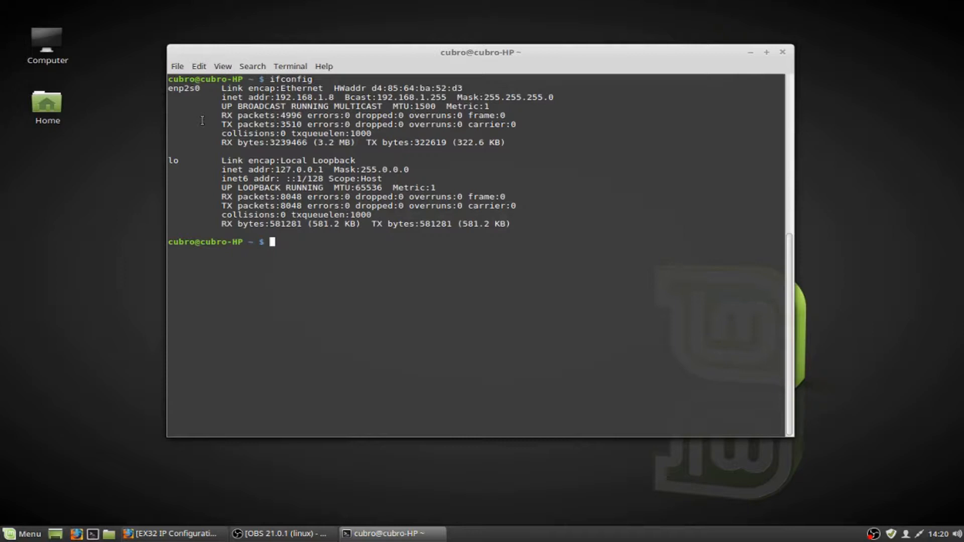
mouse_move(258, 115)
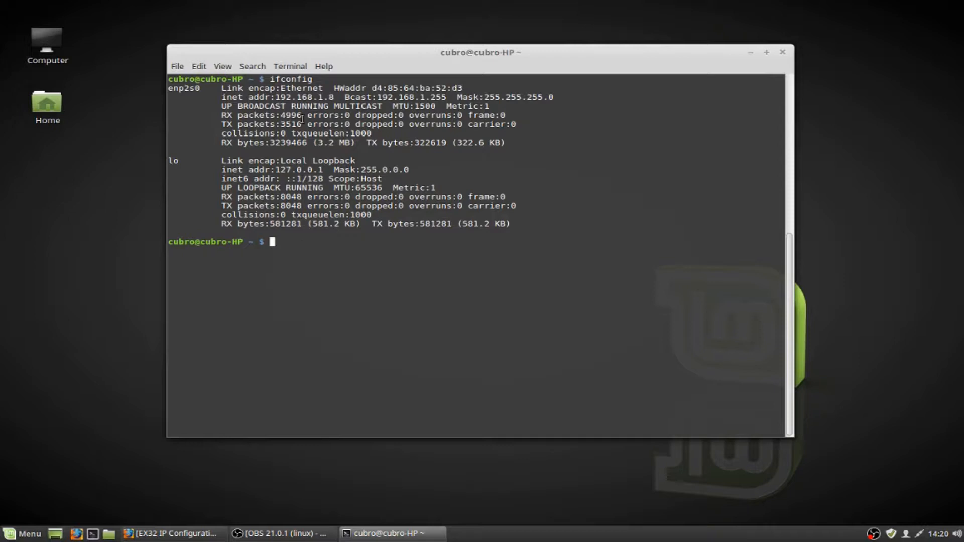
mouse_move(308, 146)
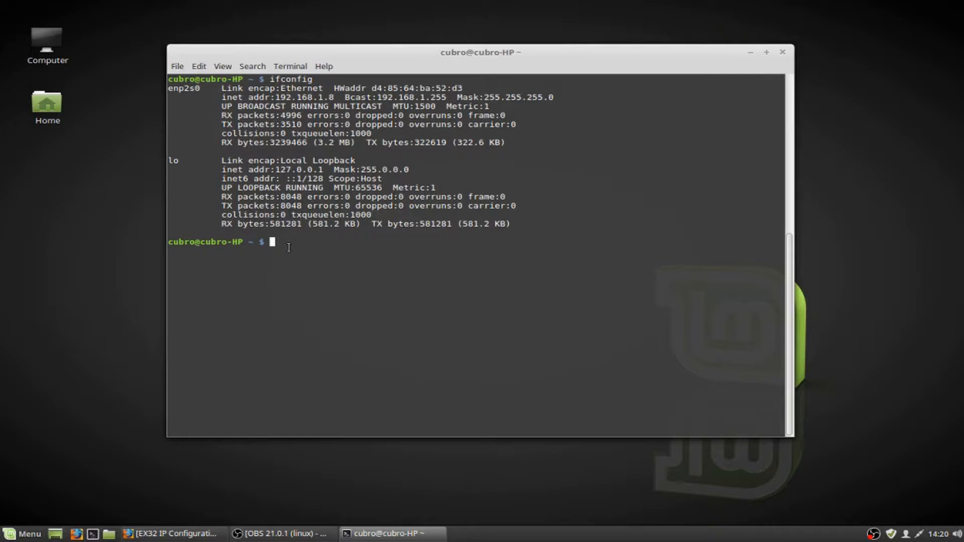
Step: Bring enp2s0 down with sudo ifconfig and begin the next sudo command
type("sudo")
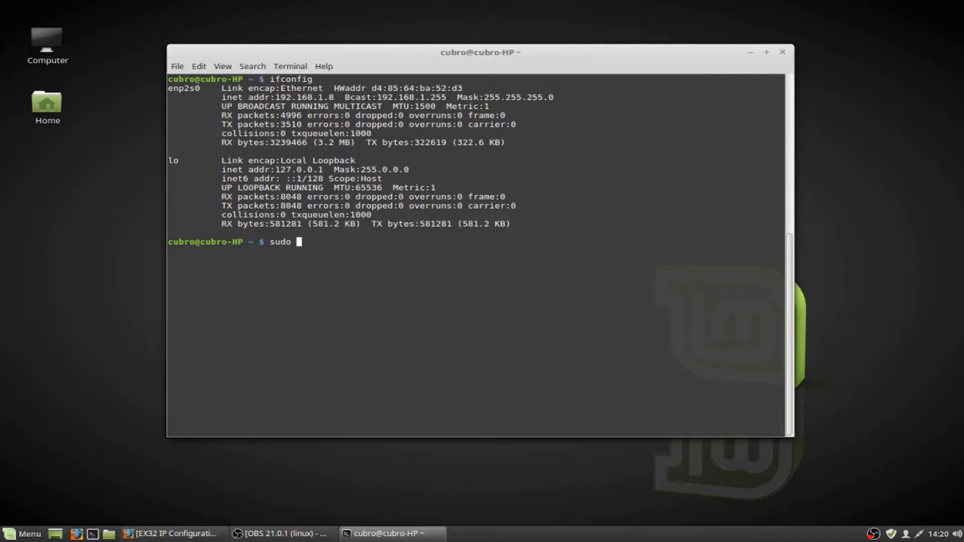
type("ifconfig en")
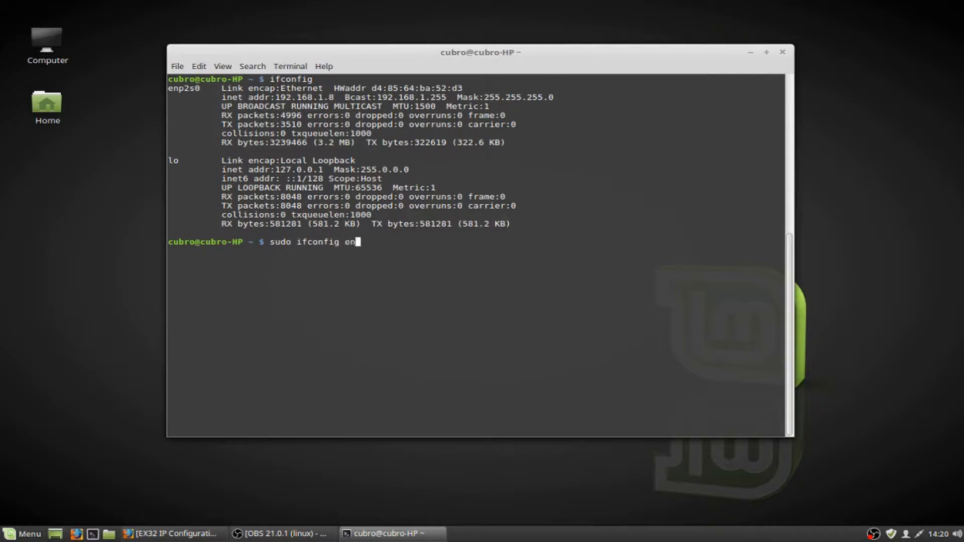
type("p2")
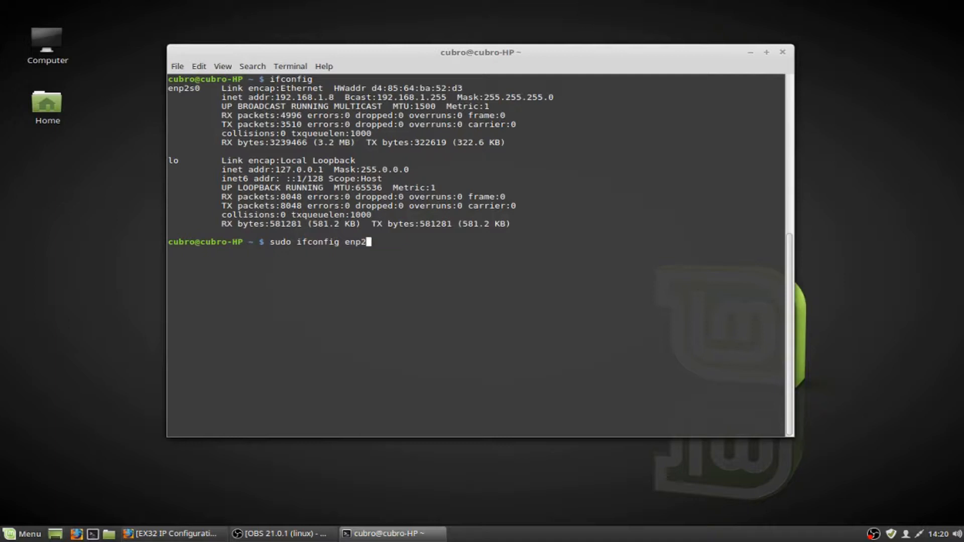
type("s0 down")
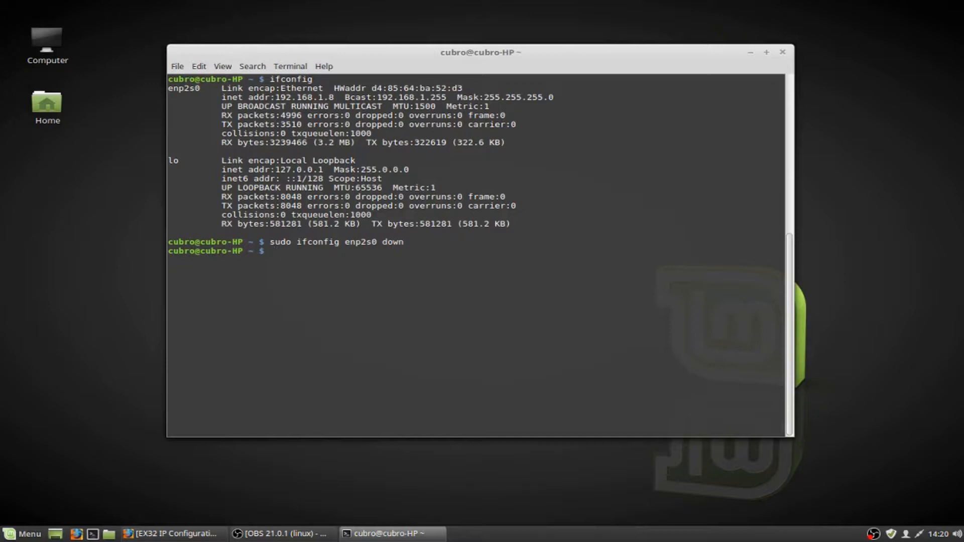
type("sudo ifconfig enp2s0")
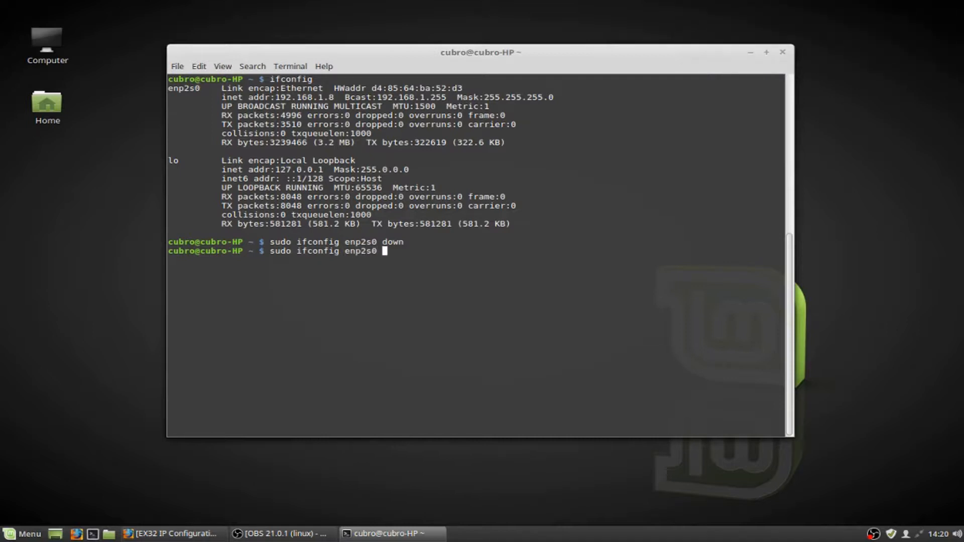
Step: Enter address 192.168.0.100 and netmask 255.255.255.0 for enp2s0
type("192.")
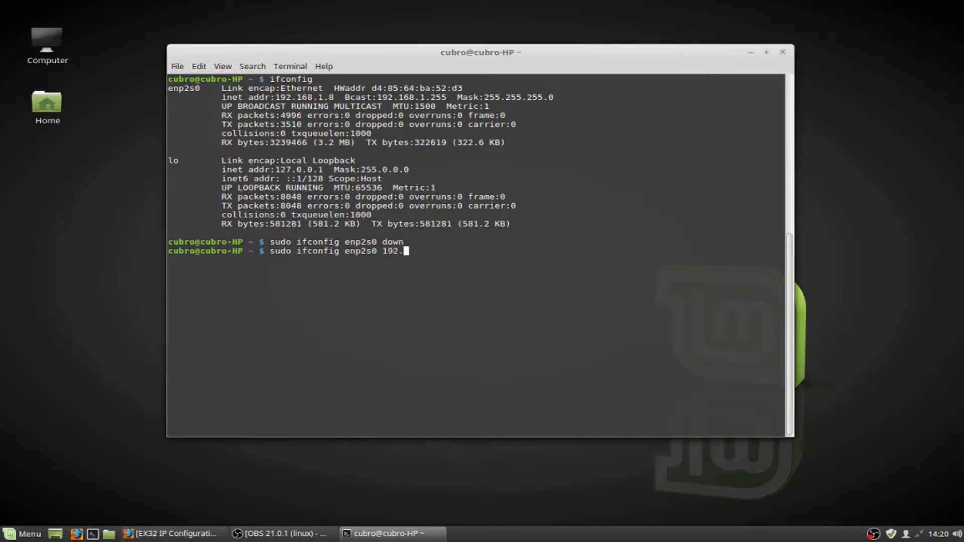
type("168.0.")
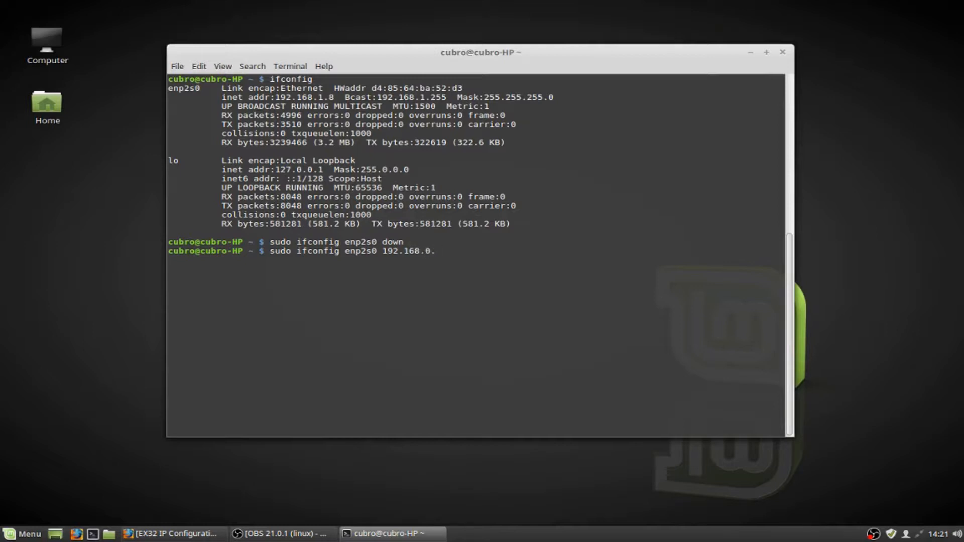
type("100")
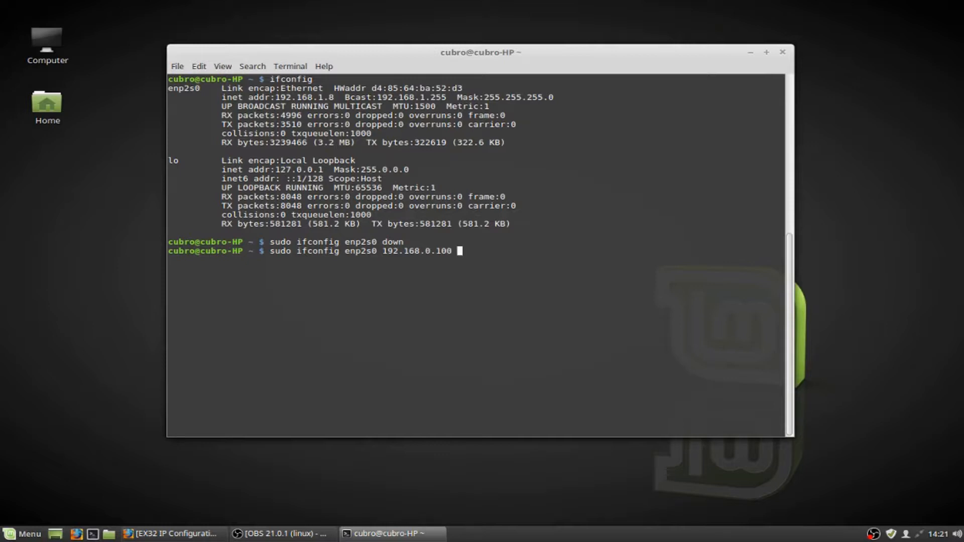
type("netmask")
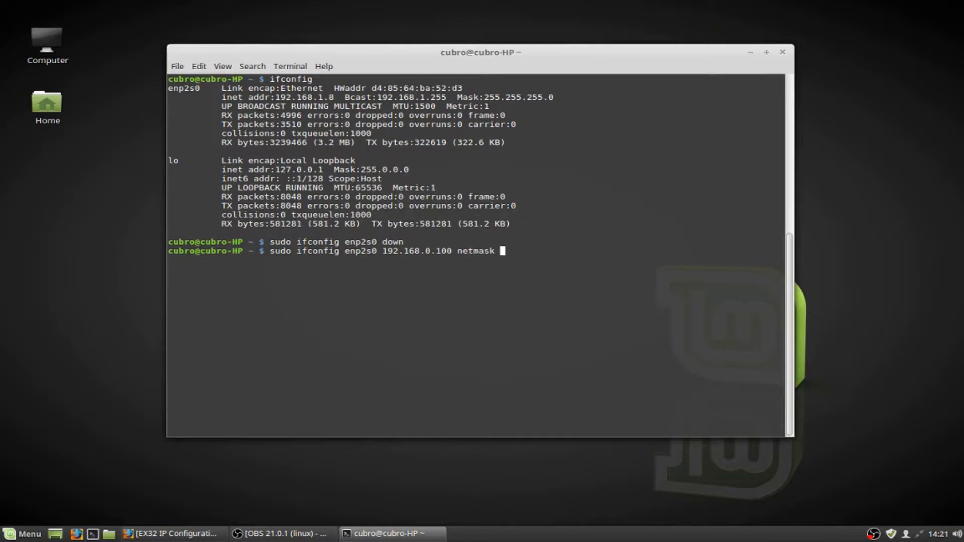
type("255.")
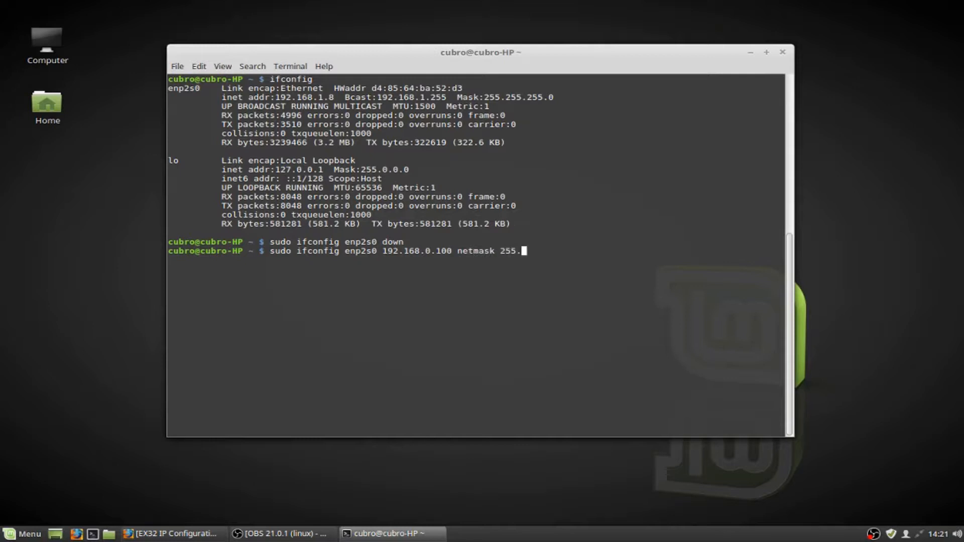
type("255.255")
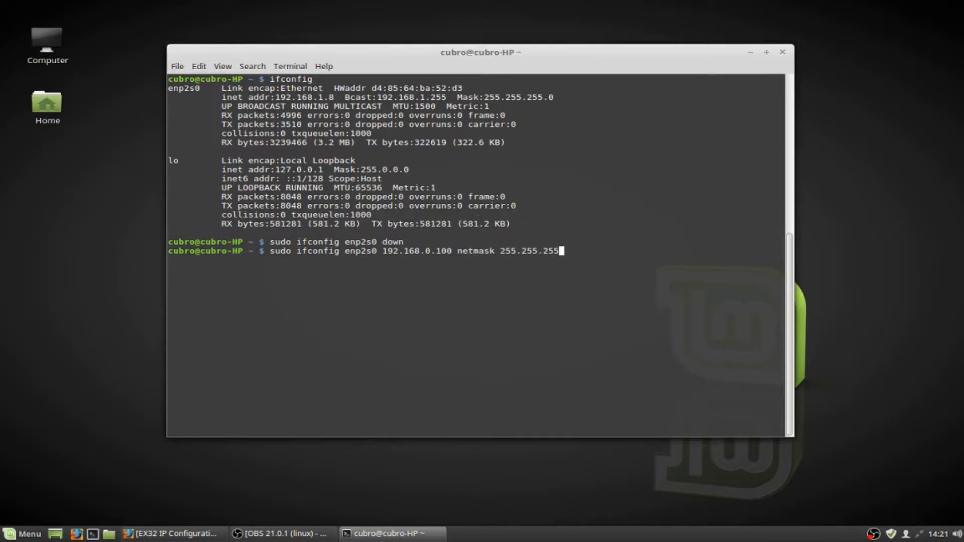
type(".0")
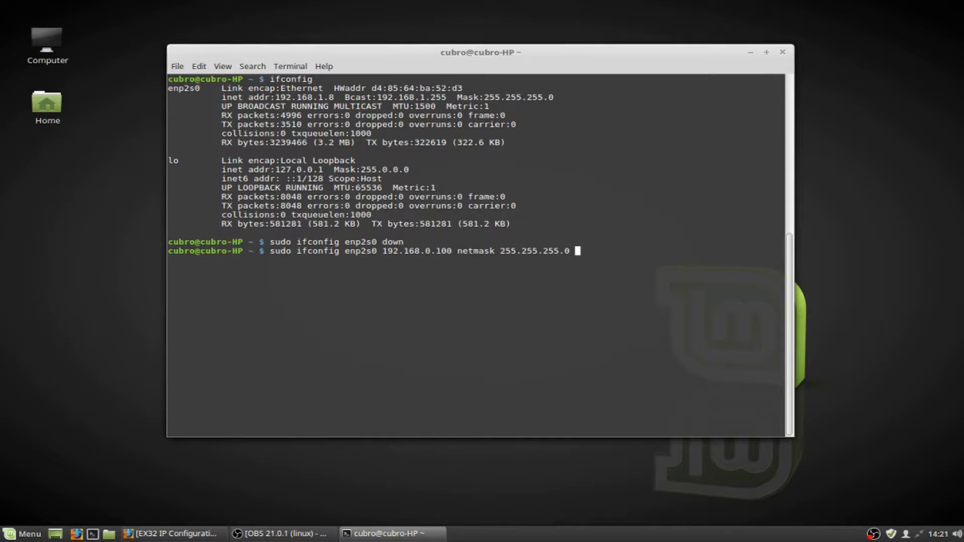
Step: Add broadcast 192.168.0.255, run the command and dismiss the connection notification
type("broadcast")
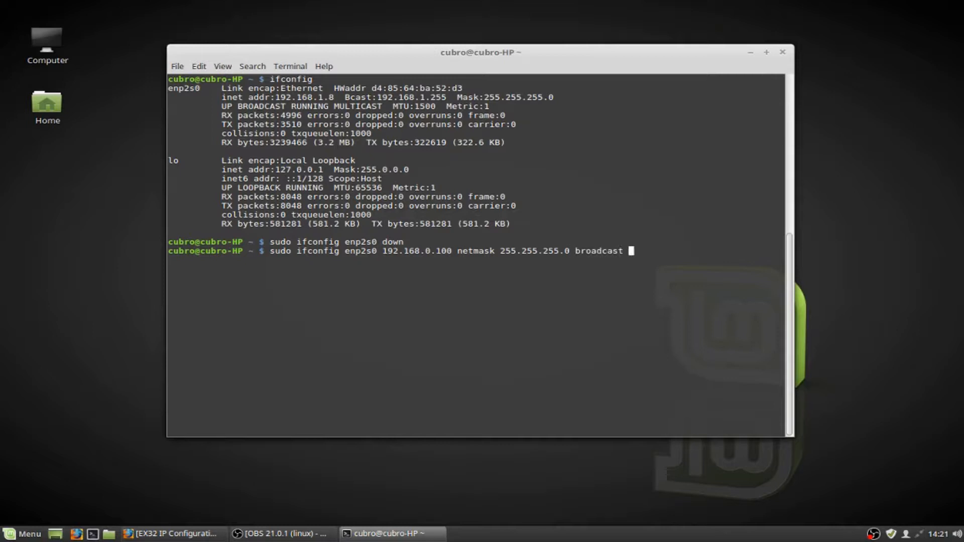
type("192.168.0.255")
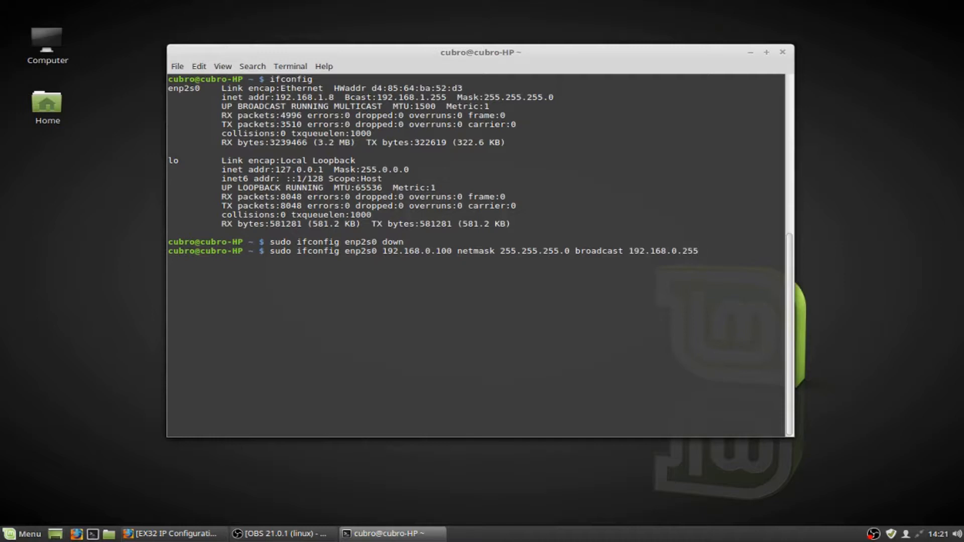
key("Return")
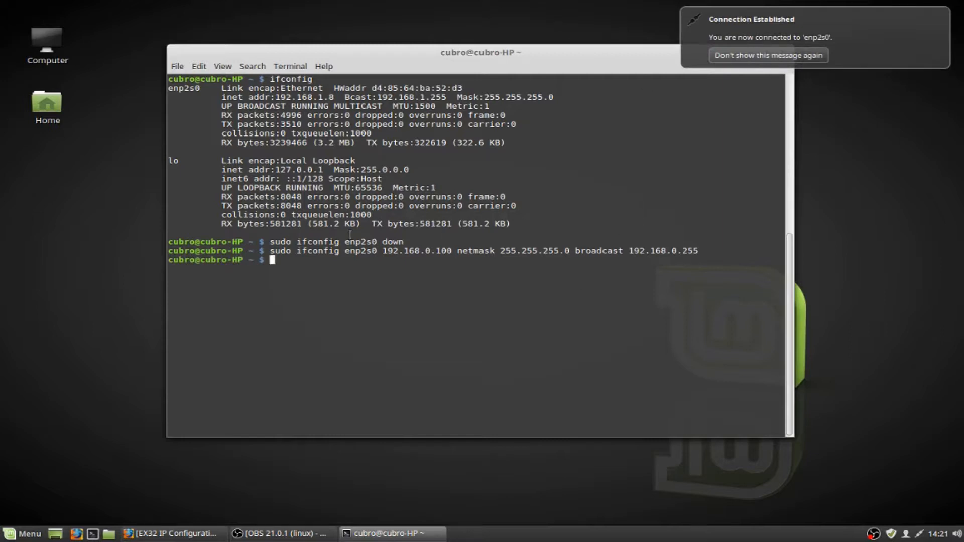
left_click(769, 56)
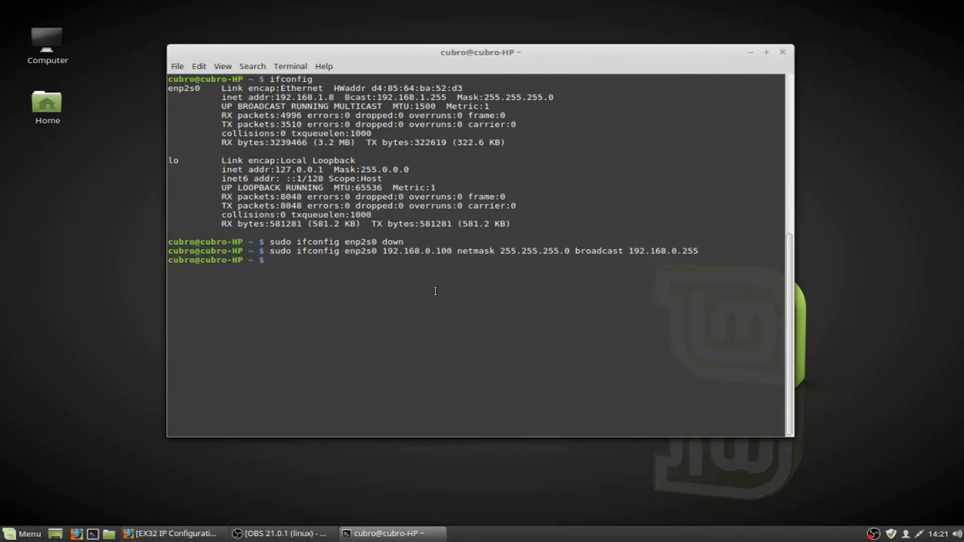
Step: Bring enp2s0 up, confirm 192.168.0.100 mask 255.255.255.0, then switch to Firefox
type("sudo")
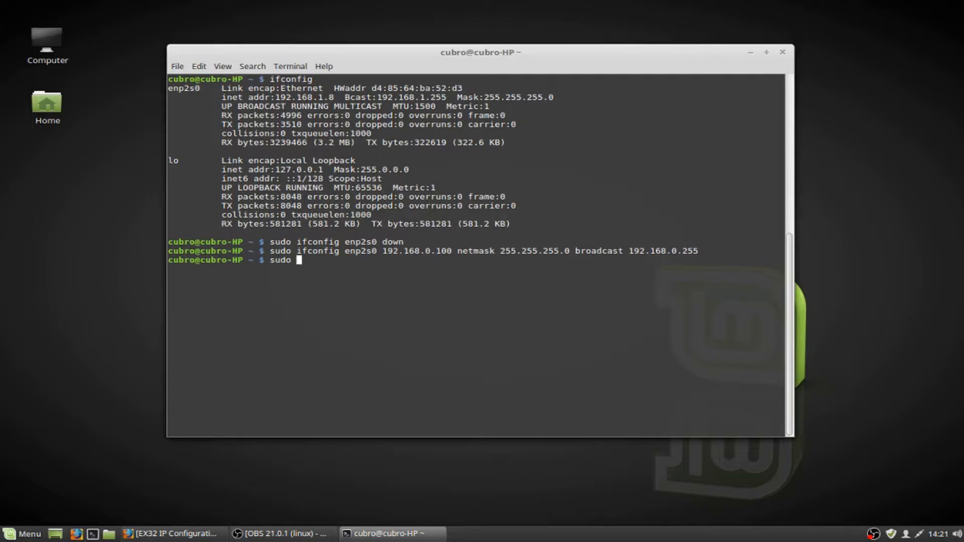
type("ifconfig")
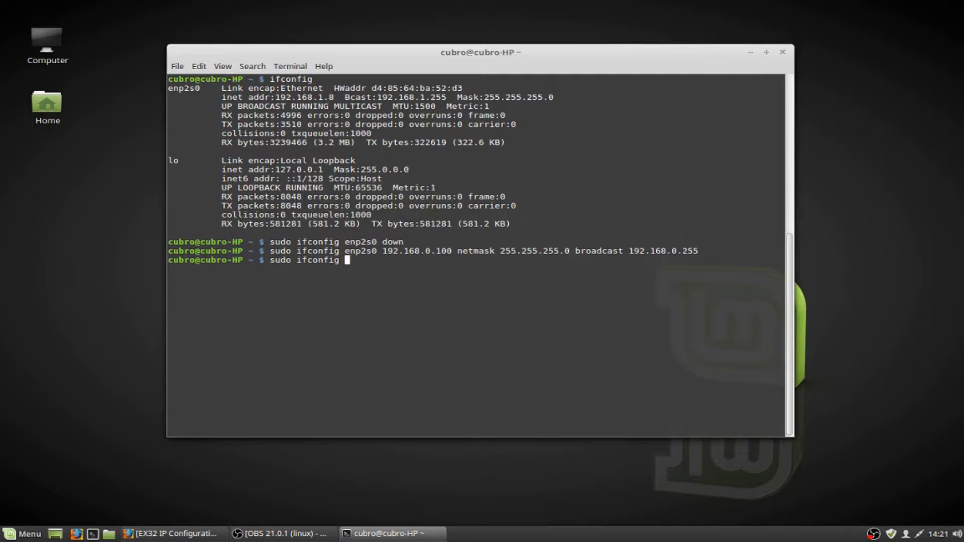
type("enp2s0 up")
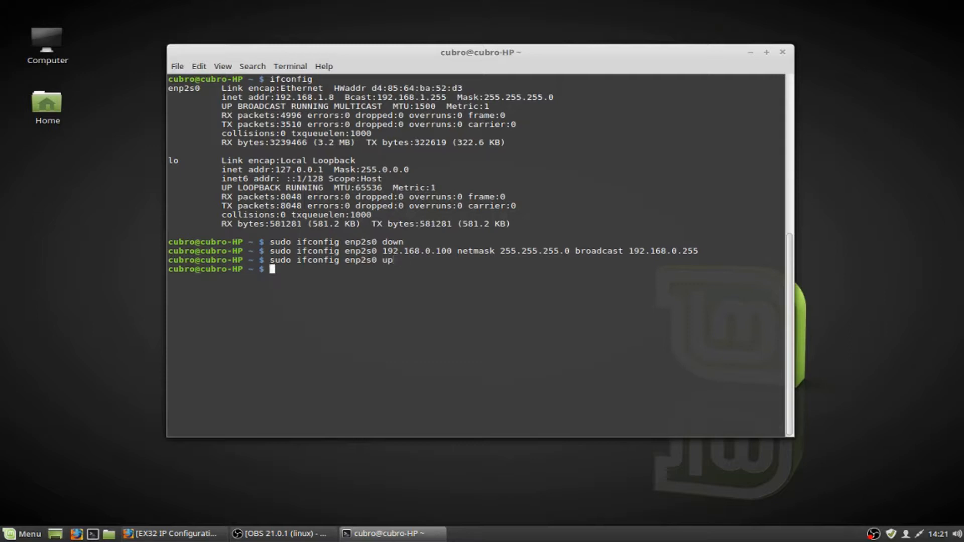
type("if")
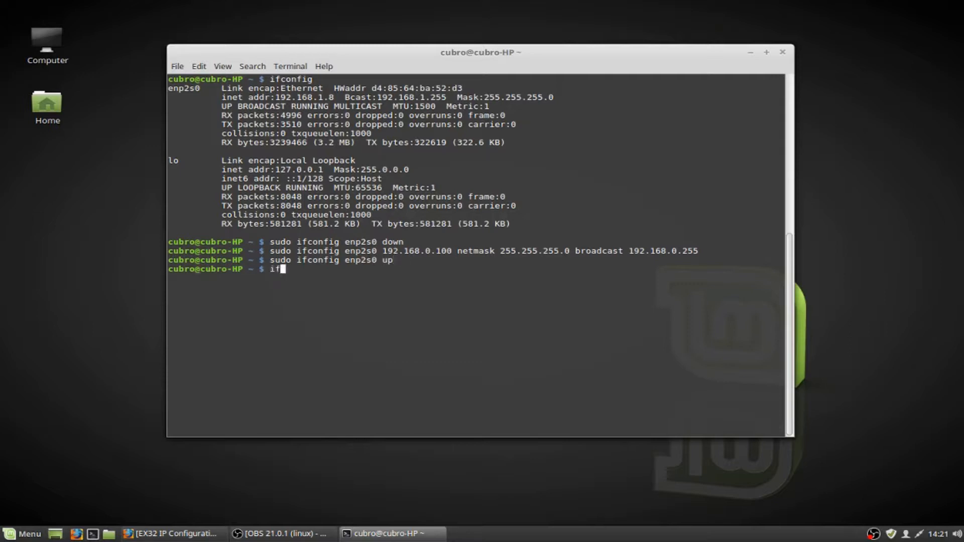
key("Return")
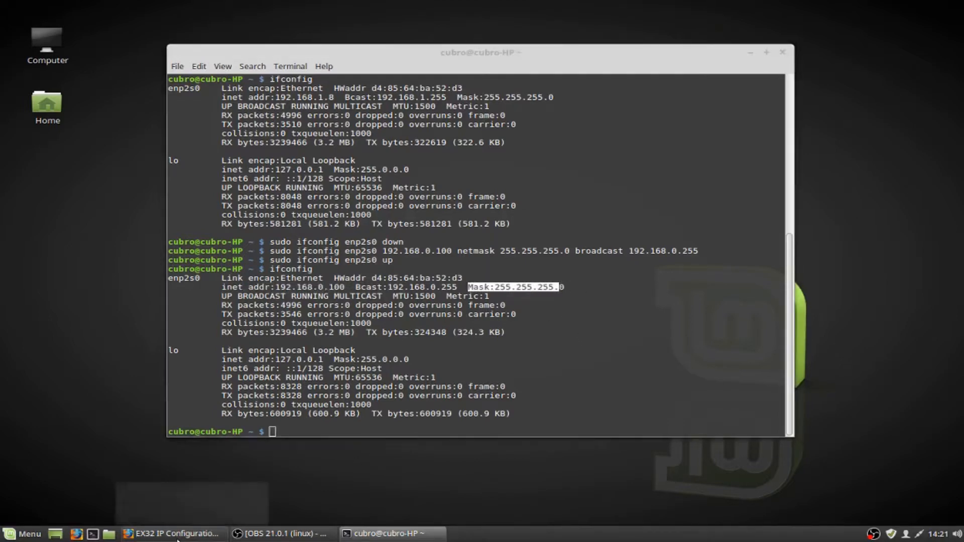
left_click(173, 534)
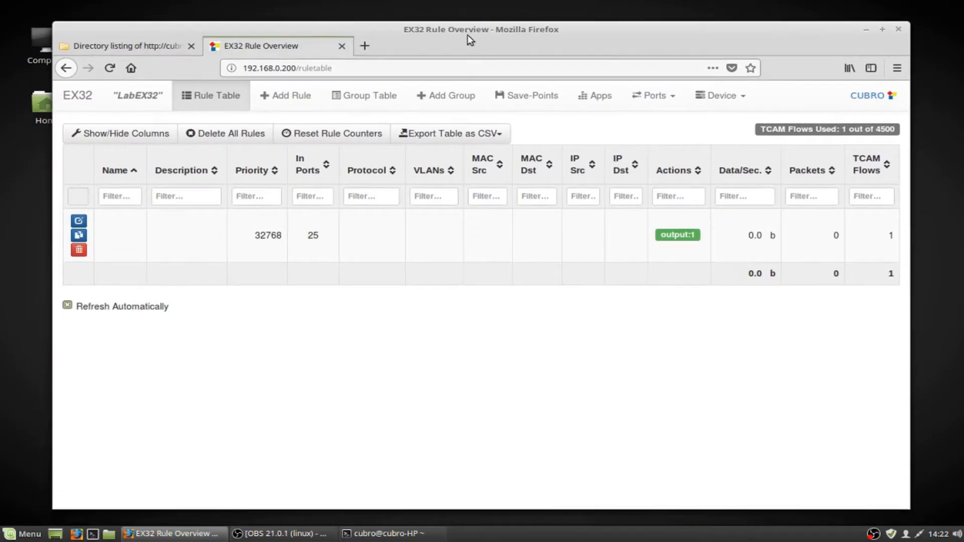
mouse_move(868, 32)
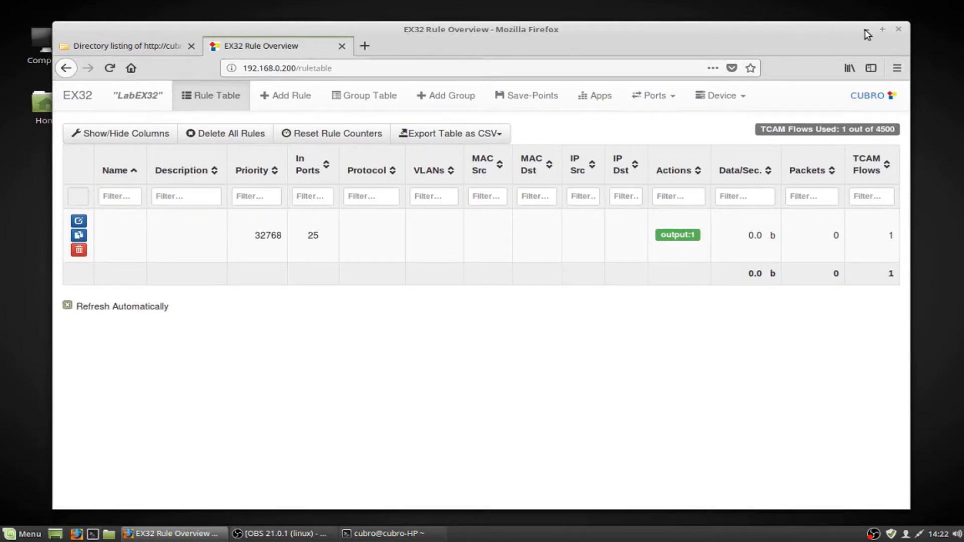
Step: Minimize Firefox showing the EX32 Rule Table to return to the terminal
left_click(384, 535)
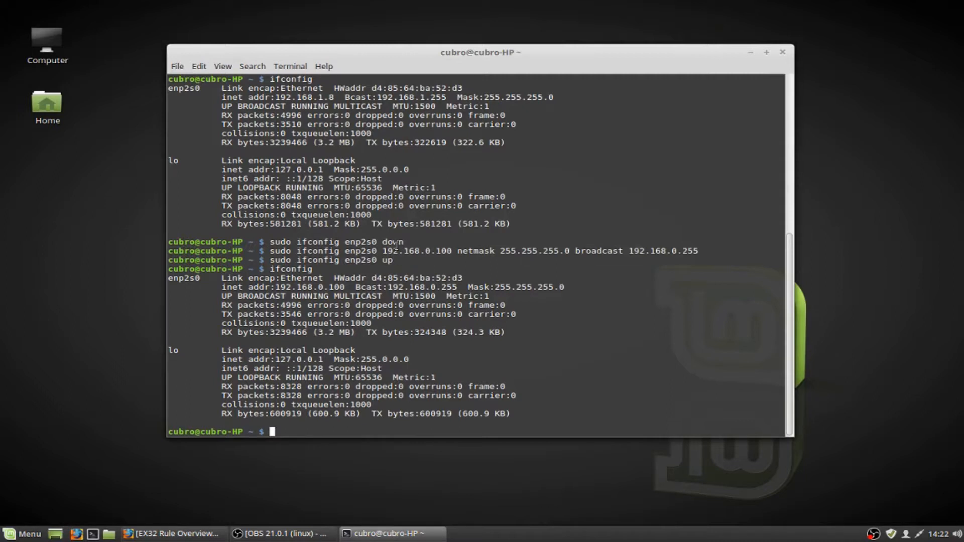
Step: Take enp2s0 down with sudo ifconfig, then start a sudo dhclient enp2s0 command
type("sudo ifconfig enp2s0 down")
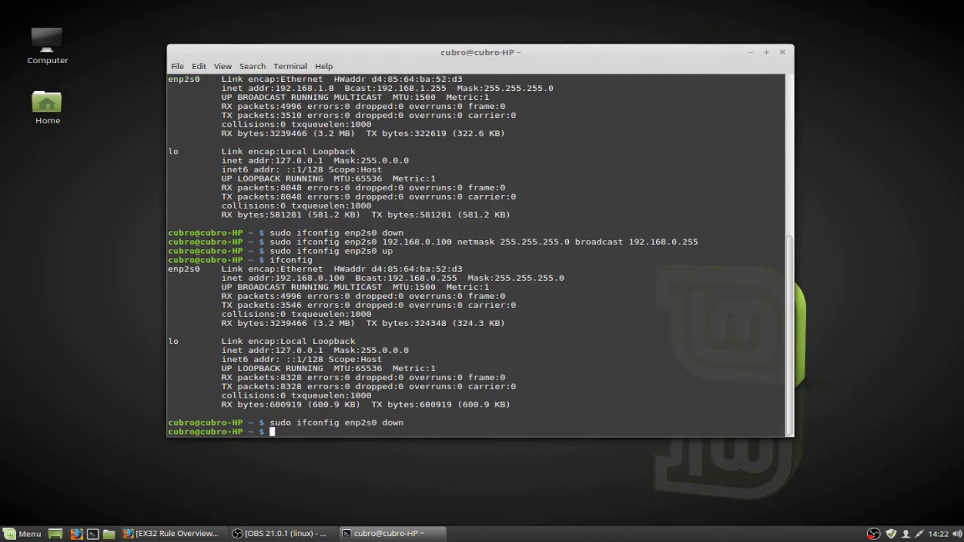
type("sudo dhcli")
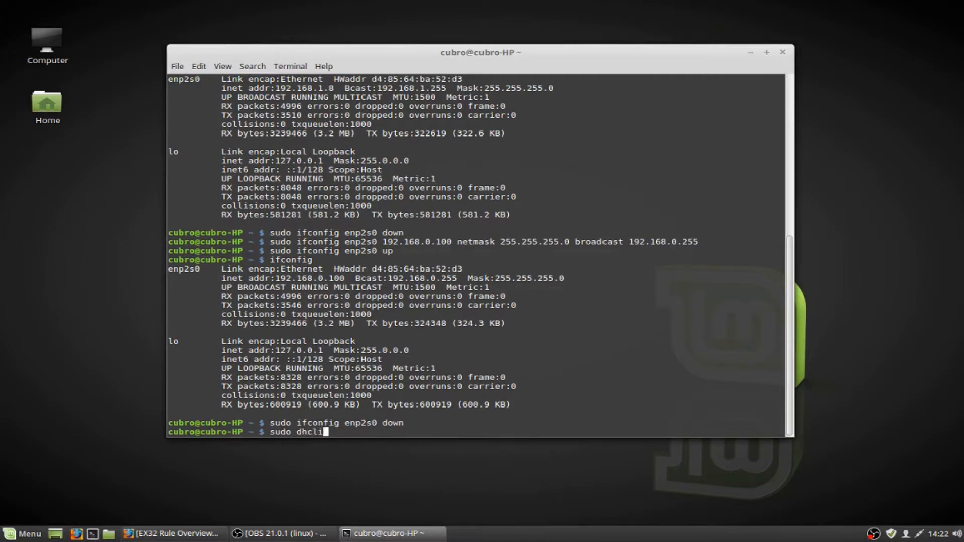
type("ent enp2")
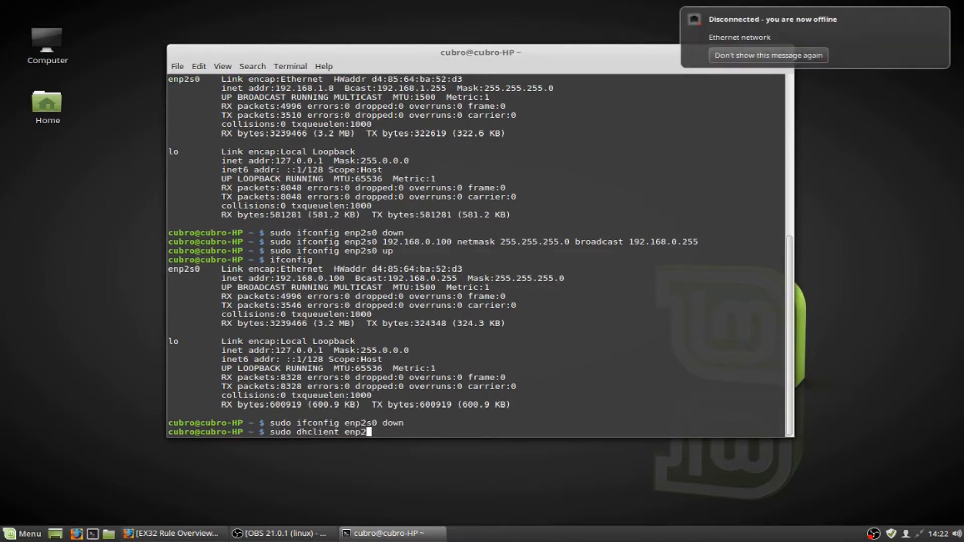
type("0")
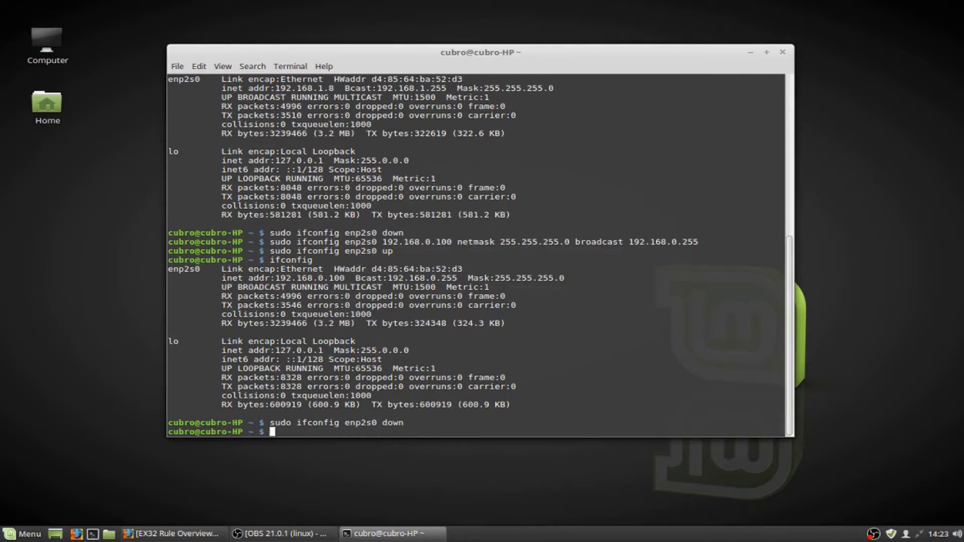
Step: Run sudo ifconfig enp2s0 up, add blank prompt lines and start typing clear
type("sudo ifconfig enp2s0")
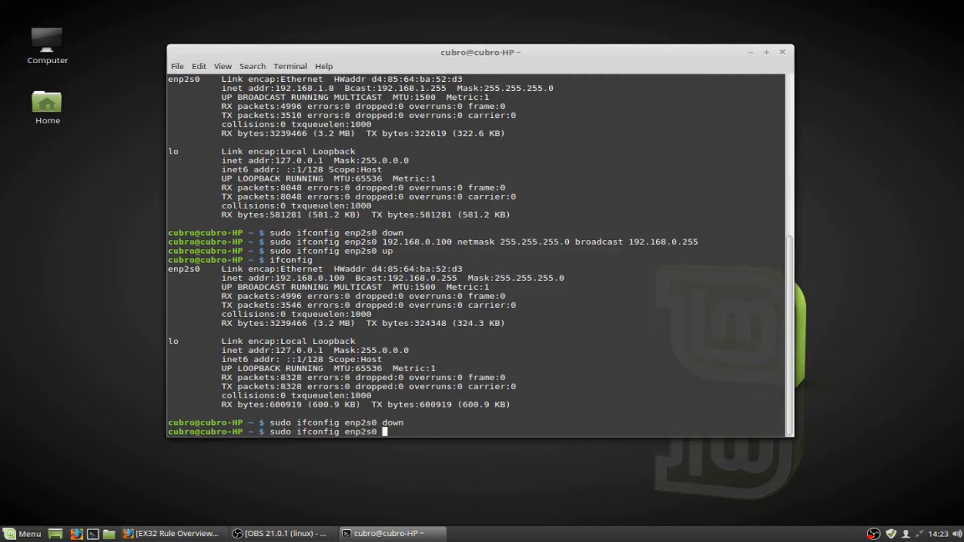
key("Return")
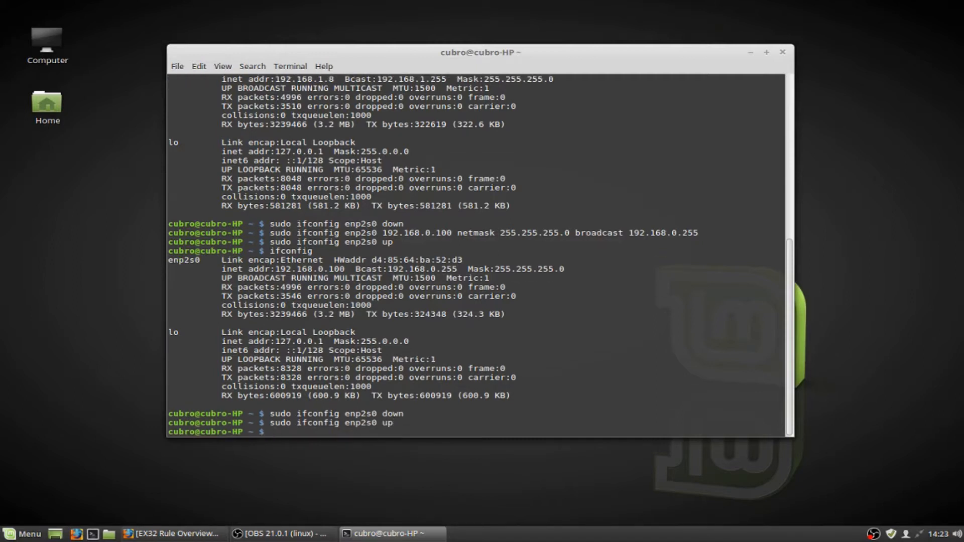
key("Return")
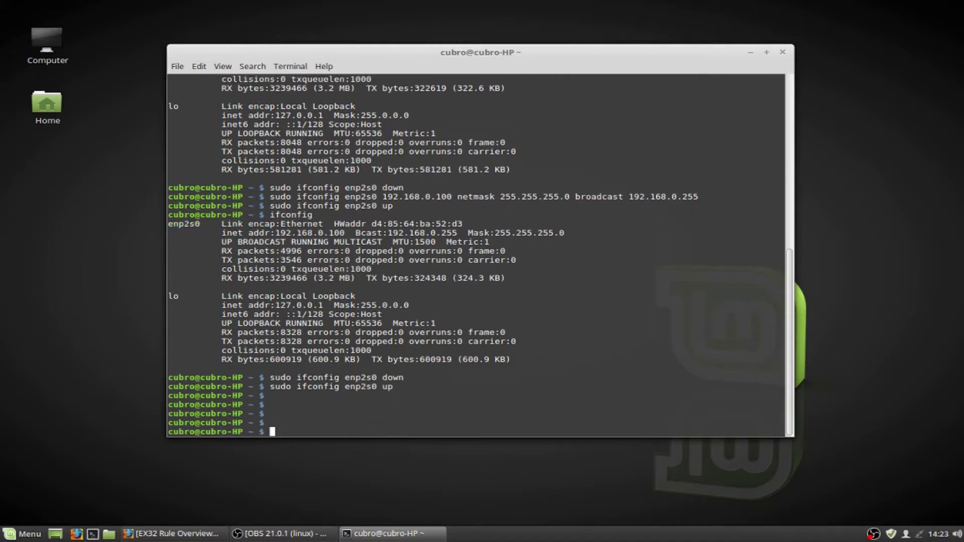
type("cl")
type("ip a")
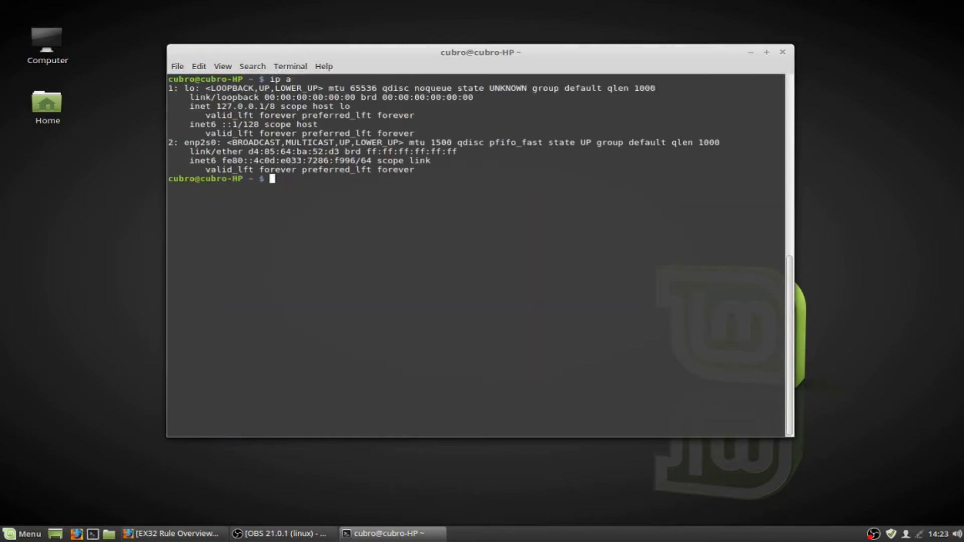
mouse_move(492, 201)
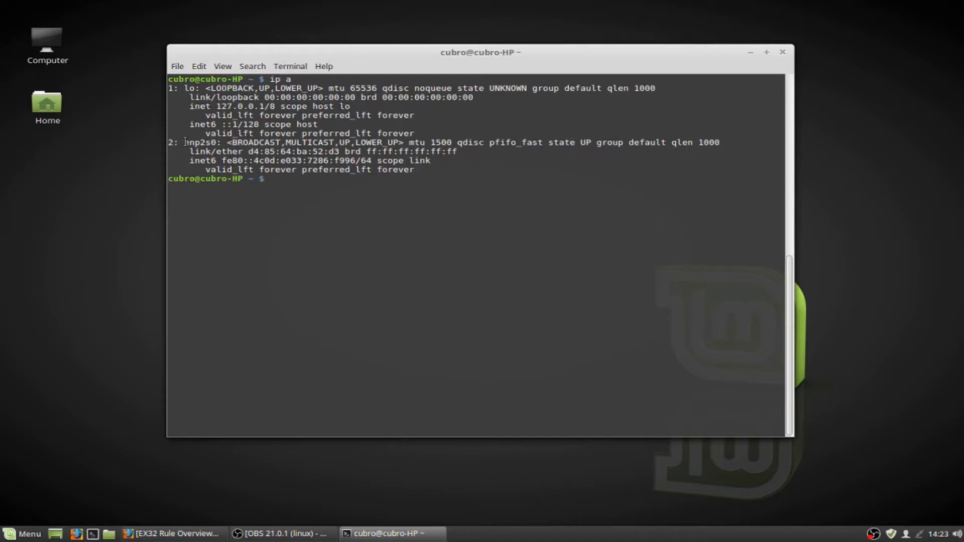
Step: Select a word in the ip a output showing enp2s0's IPv6 link-local address
double_click(197, 142)
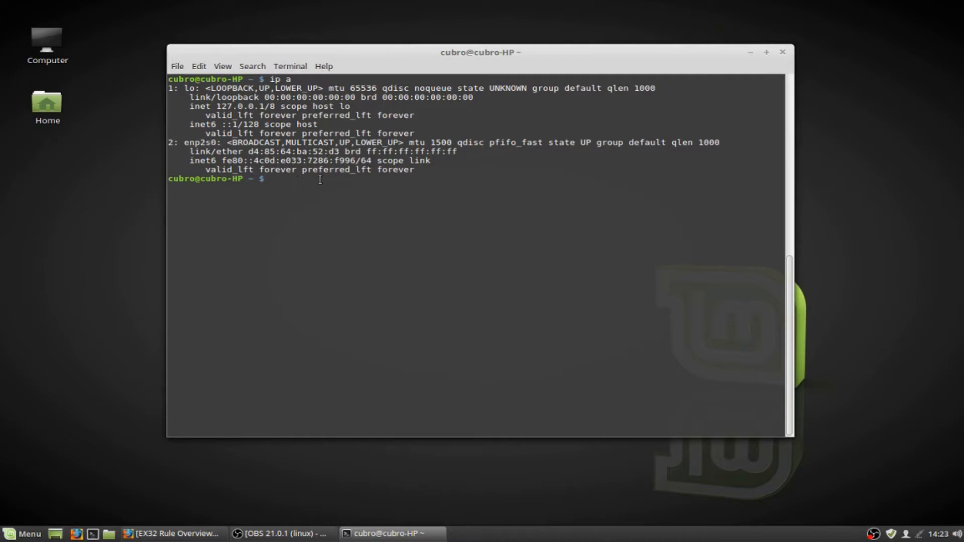
Step: Run sudo ip link set enp2s0 down to take the interface down
type("sudo")
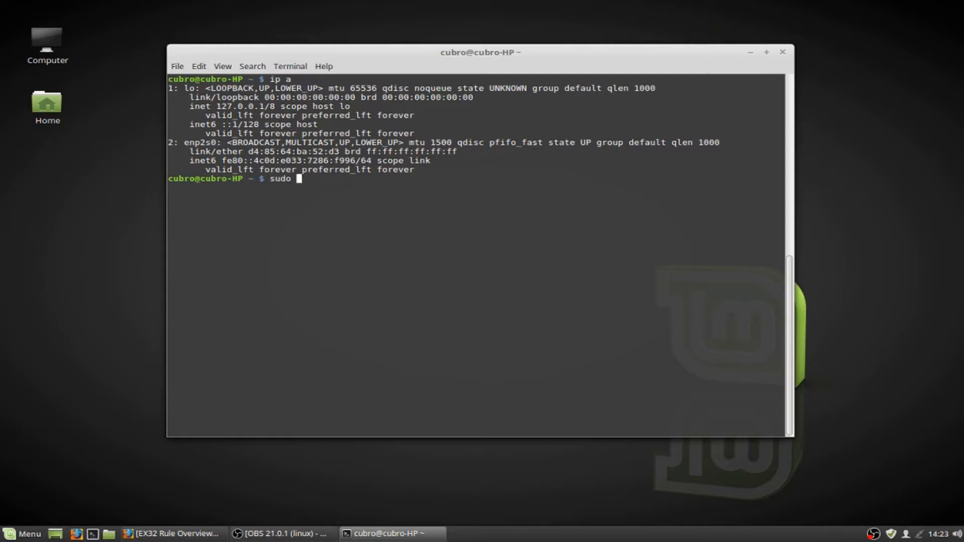
type("ip a")
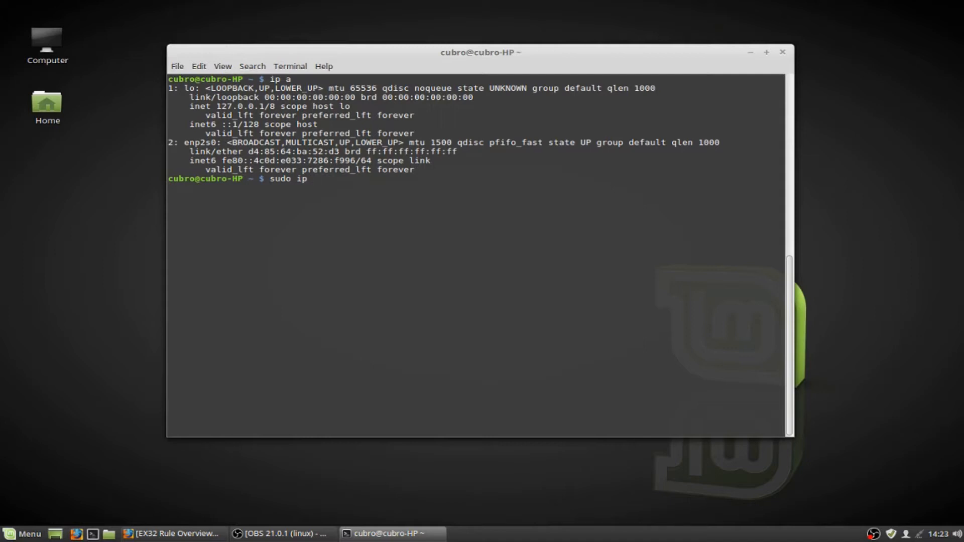
type("link")
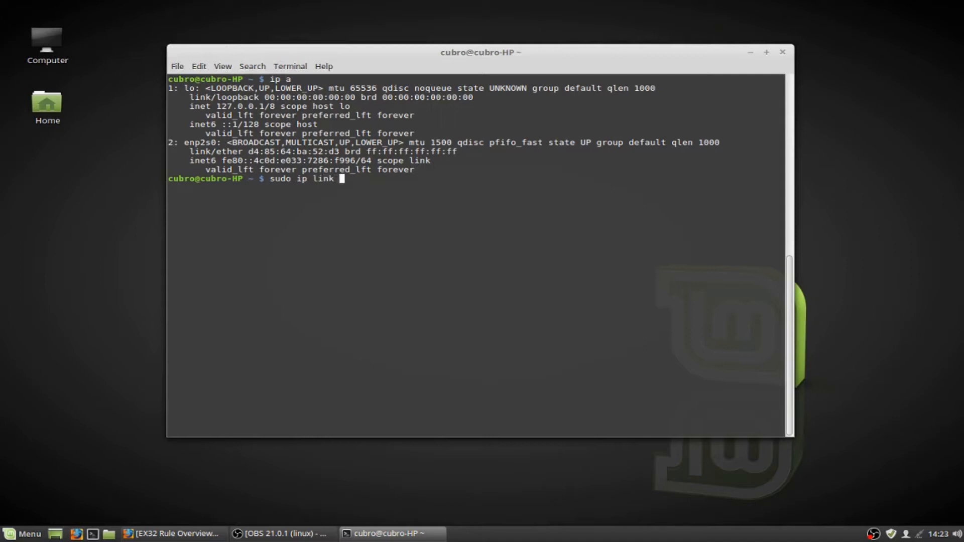
type("en")
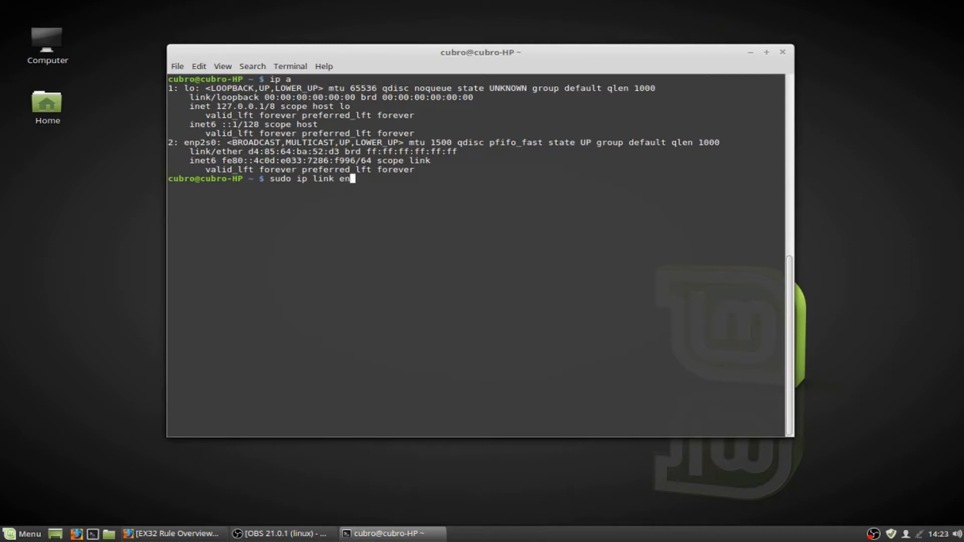
type("set")
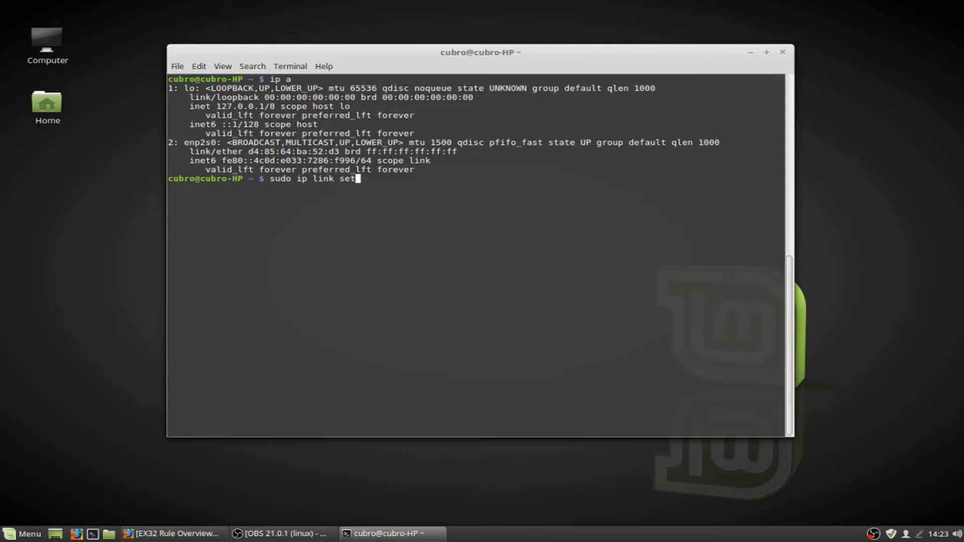
type("enp2s0")
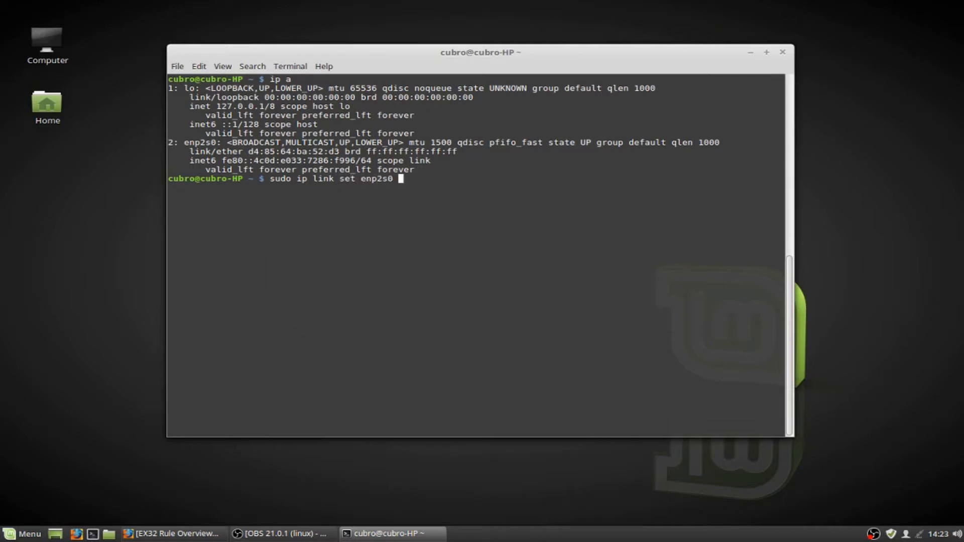
type("down")
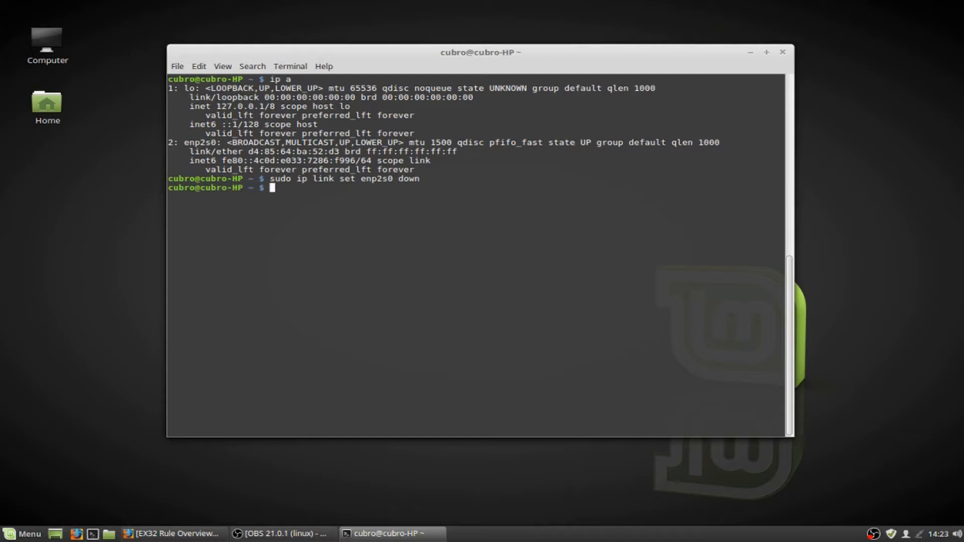
Step: Run sudo ip a add 192.168.0.100/24 dev enp2s0 to assign the static address
type("sudo ip a add")
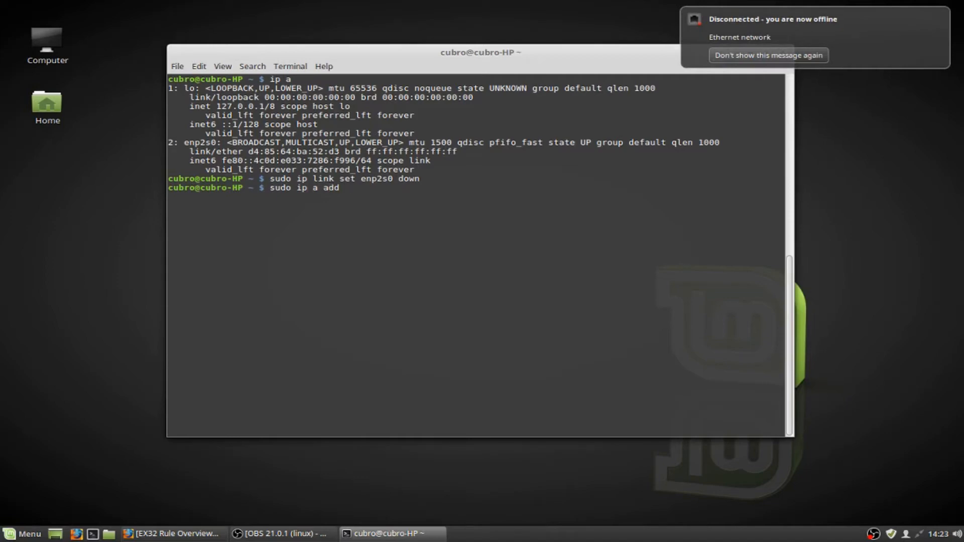
type("192.168.")
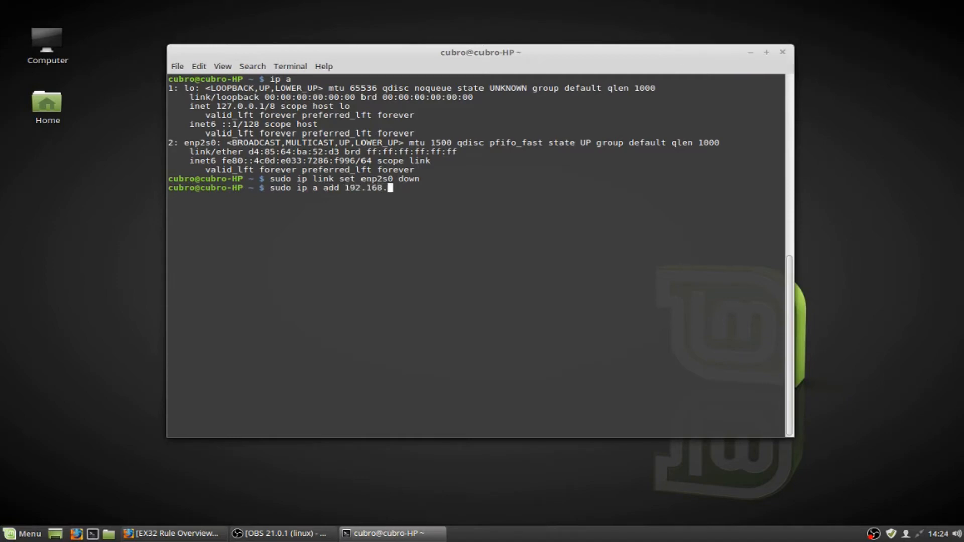
type("0.100")
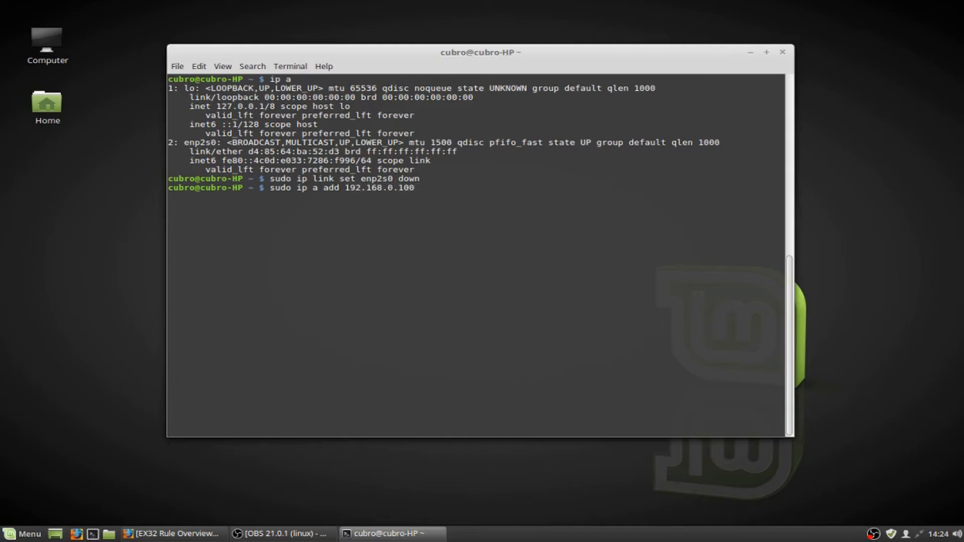
type("/24")
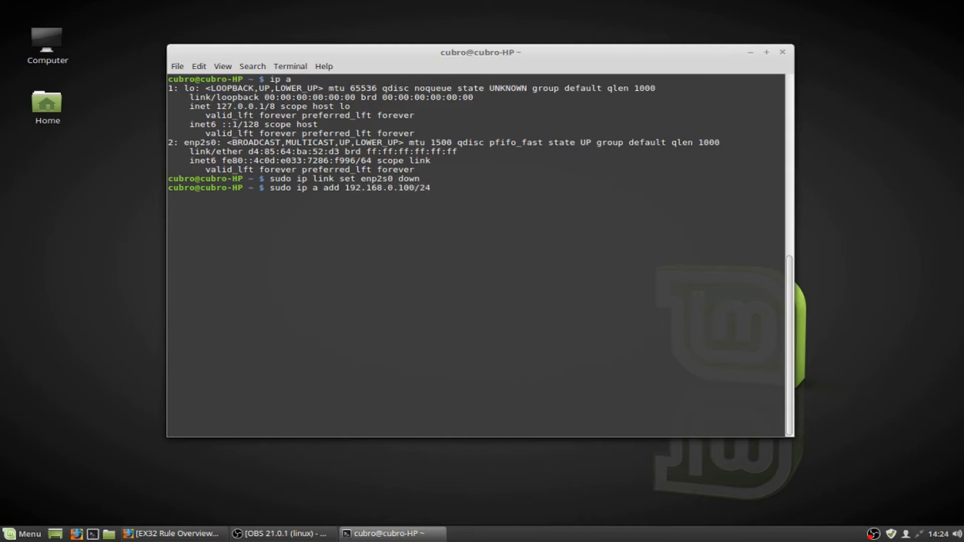
type("dev")
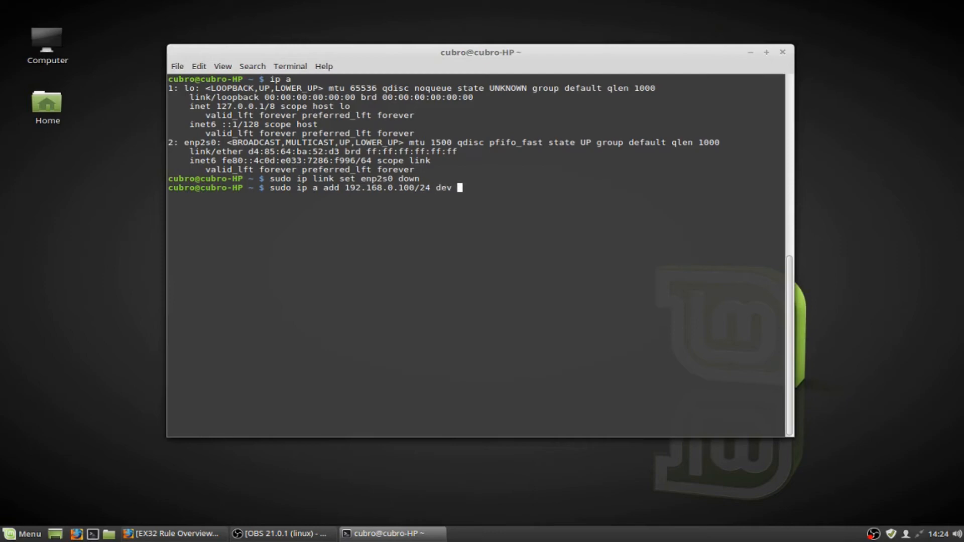
type("en")
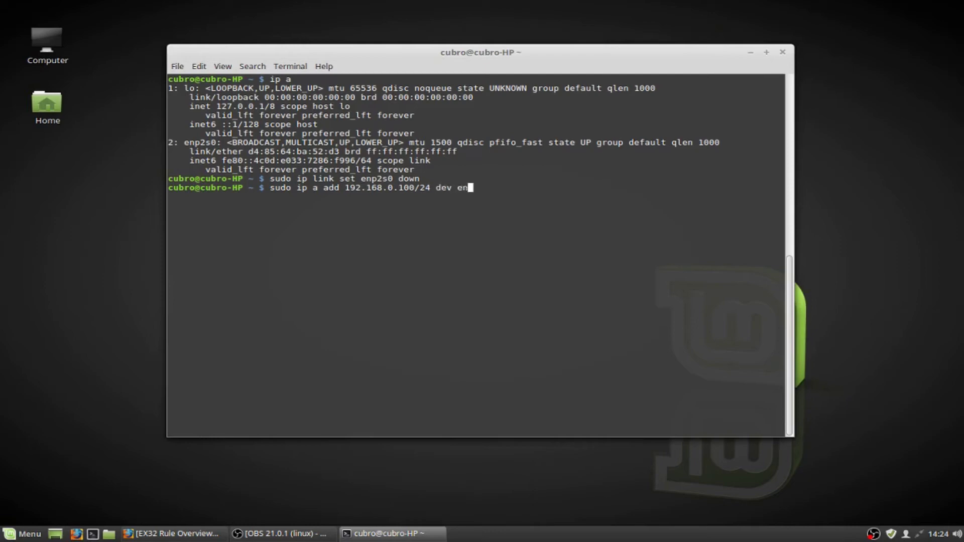
type("p2s0")
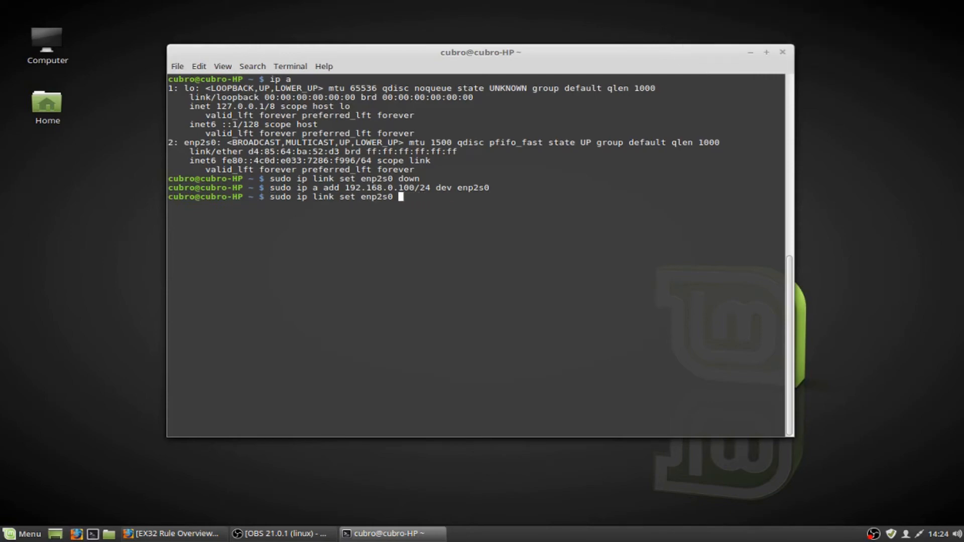
Step: Bring enp2s0 up with ip link set and run 'ip a' to confirm 192.168.0.100/24
type("up")
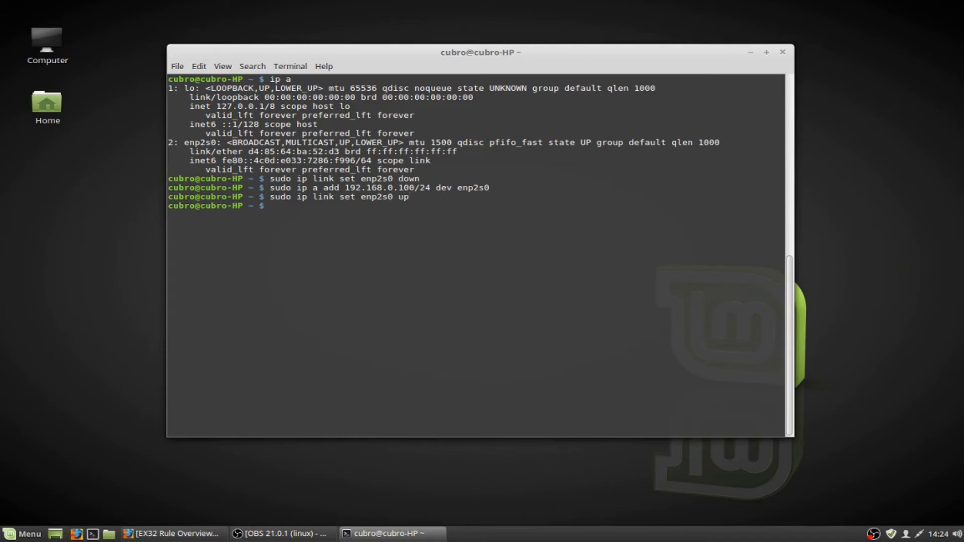
type("ip a")
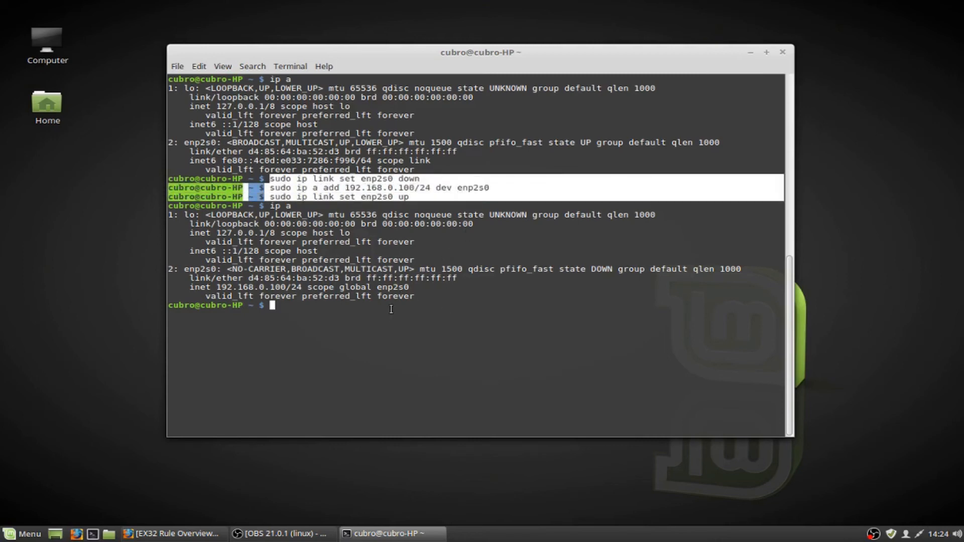
Step: Enter 'sudo dhclient enp2s0' at the prompt, ready to request a DHCP address
type("s")
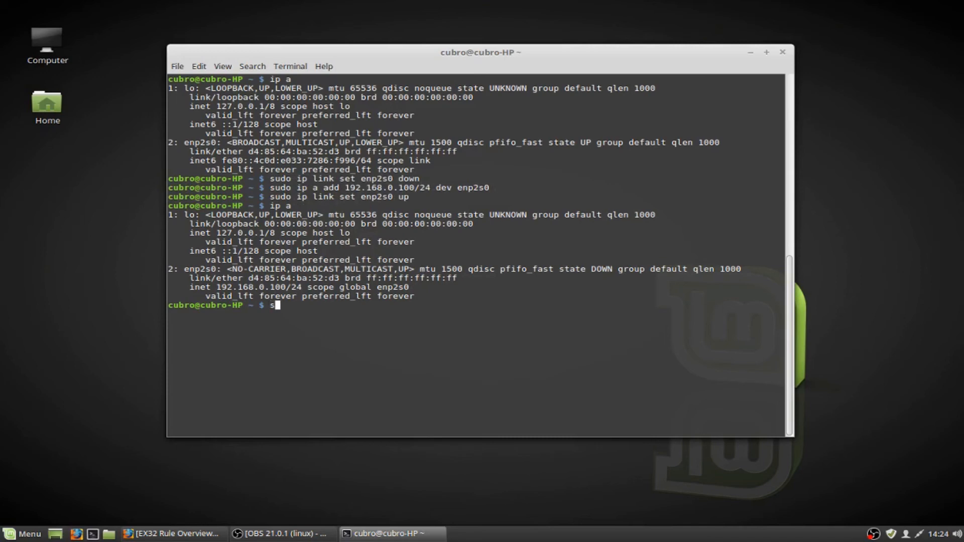
type("udo")
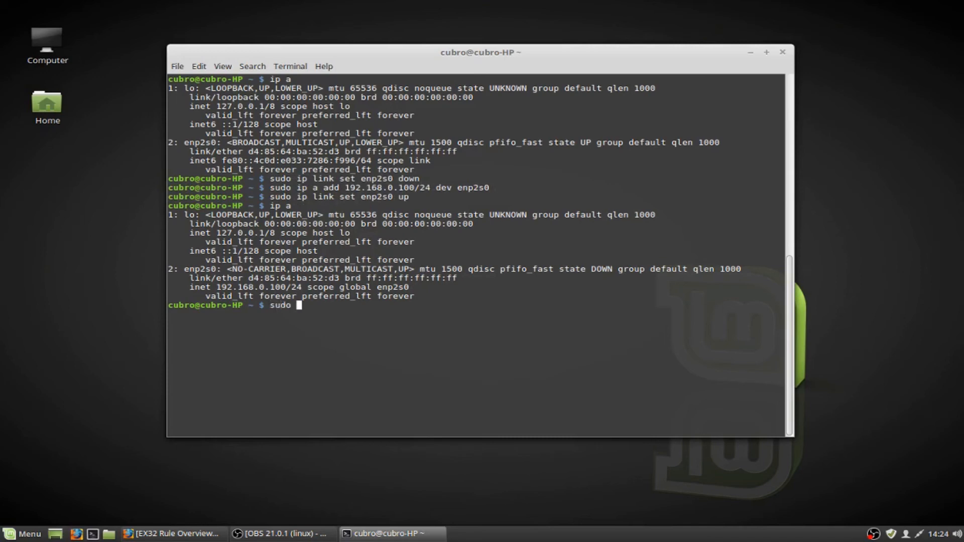
type("dhclient")
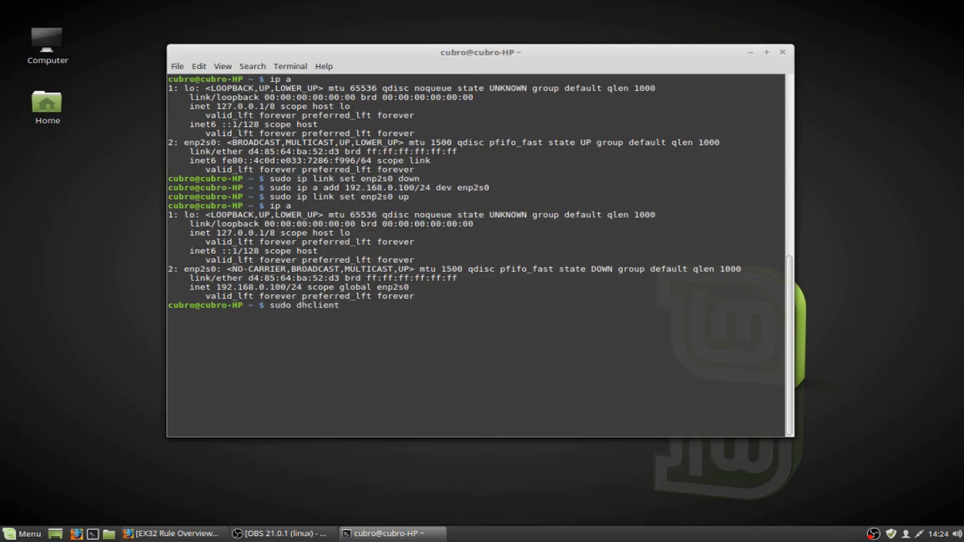
type("enp2s0")
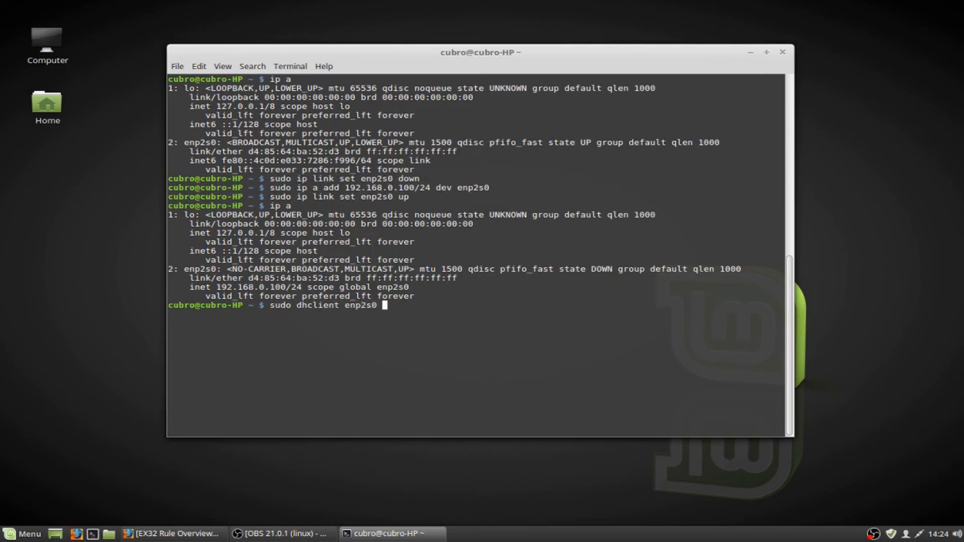